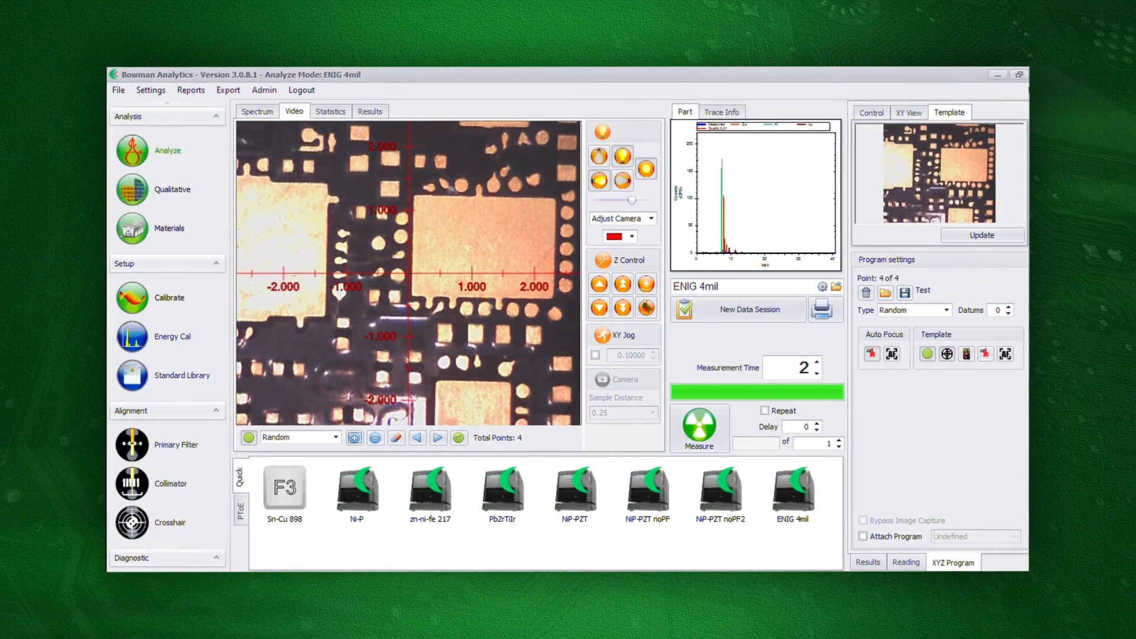
Run the XYZ program 'Test' to measure its 4 random points on the ENIG board.
click(700, 423)
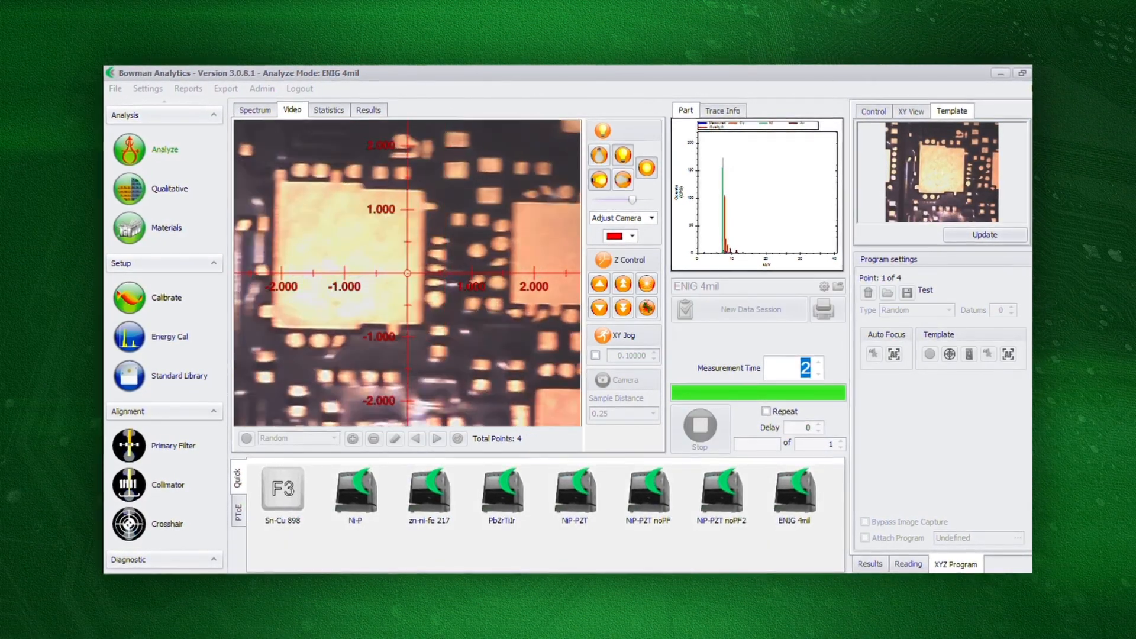